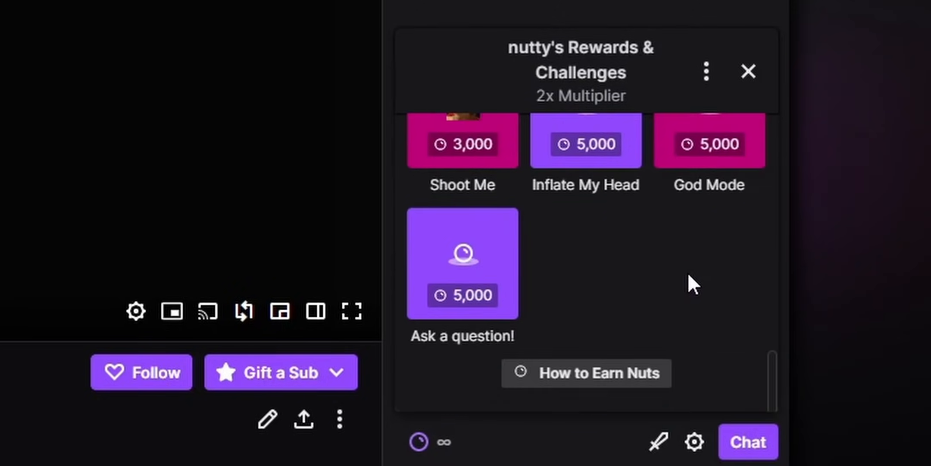
- Reach the MKBHD YouTube Success class page and play the Writing Your Script lesson
click(709, 141)
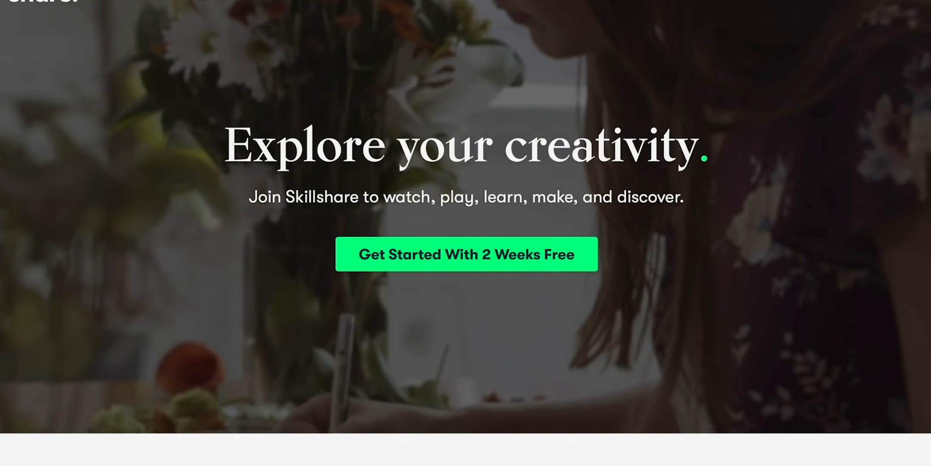
scroll(down, 3)
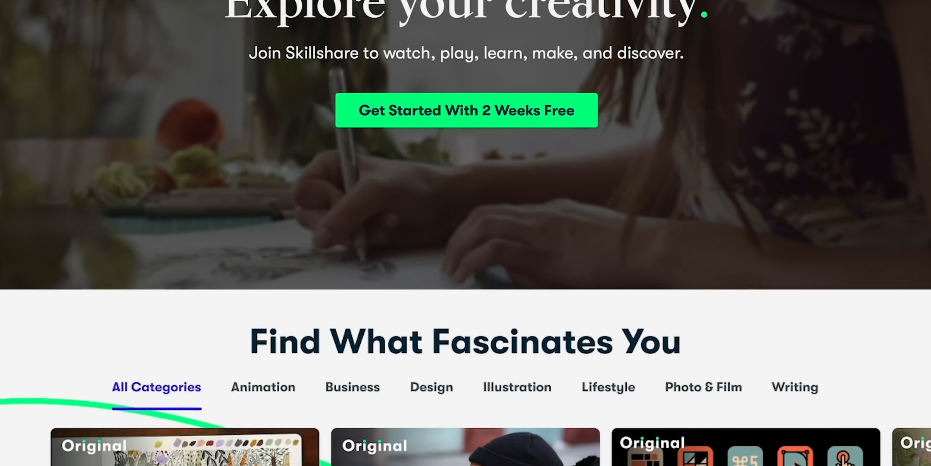
scroll(down, 3)
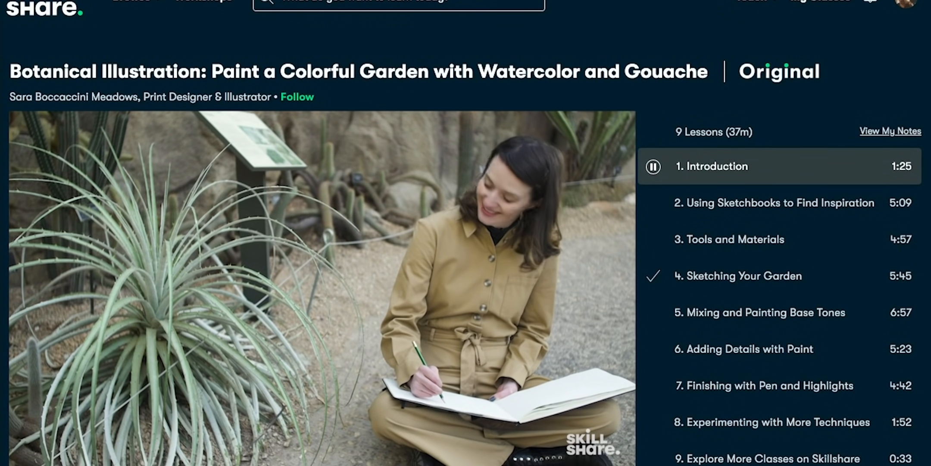
scroll(down, 3)
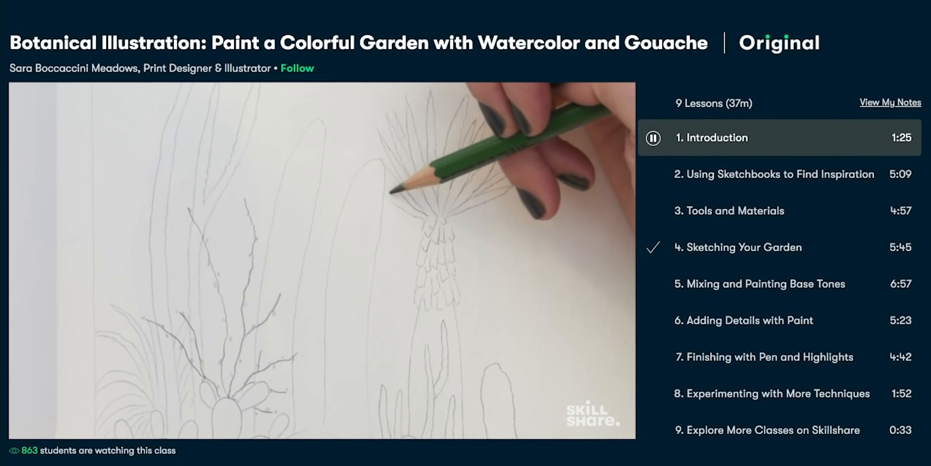
scroll(down, 3)
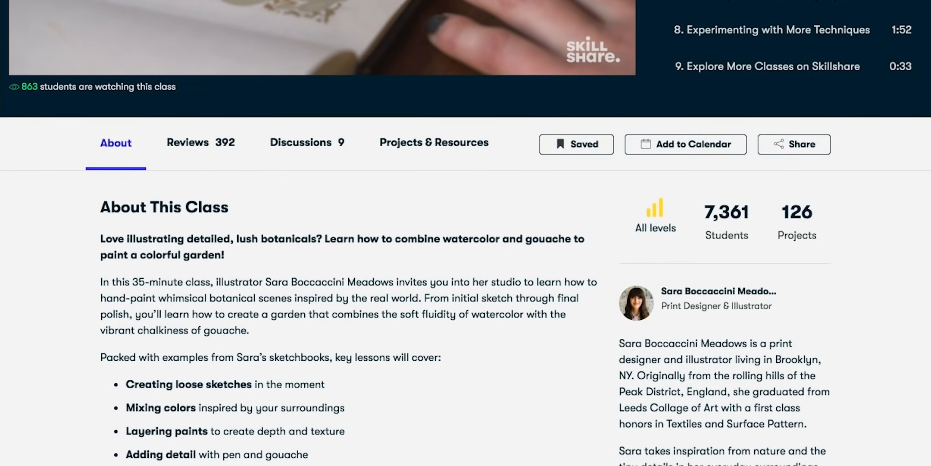
click(187, 142)
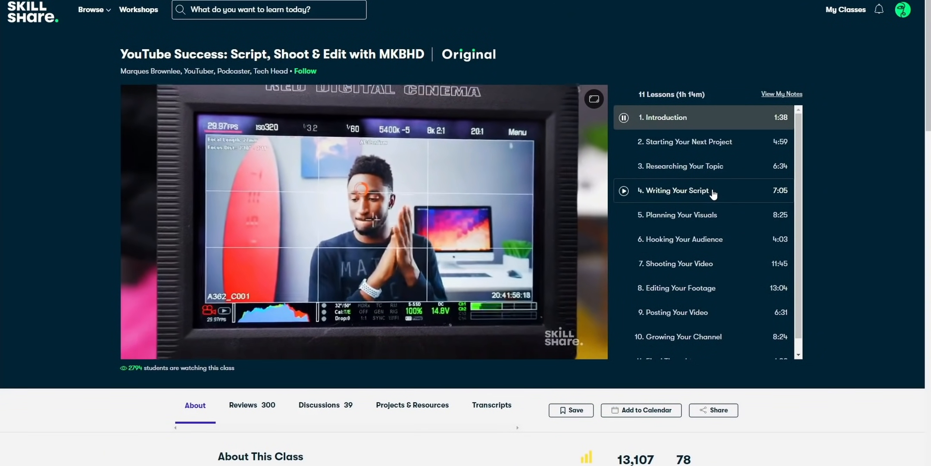
click(674, 190)
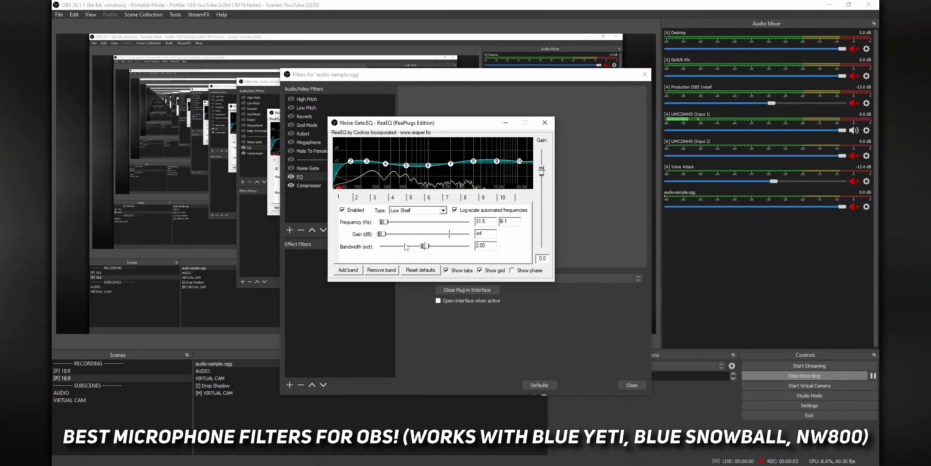
- Adjust a ReaEQ band, load reacomp-standalone into the VST filter and adjust its Threshold
drag(383, 234, 393, 234)
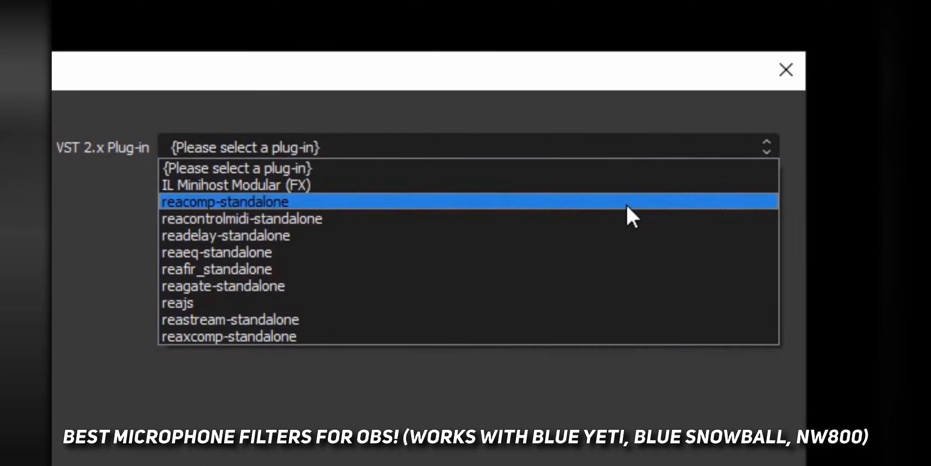
click(224, 201)
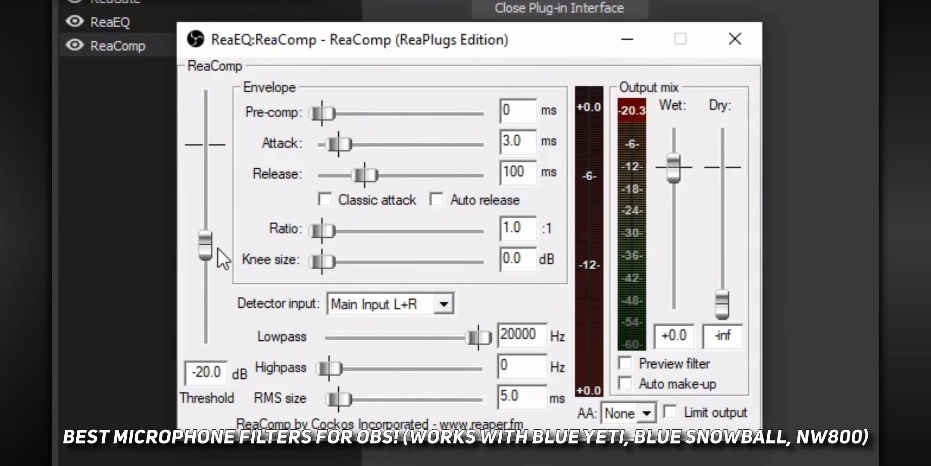
click(734, 38)
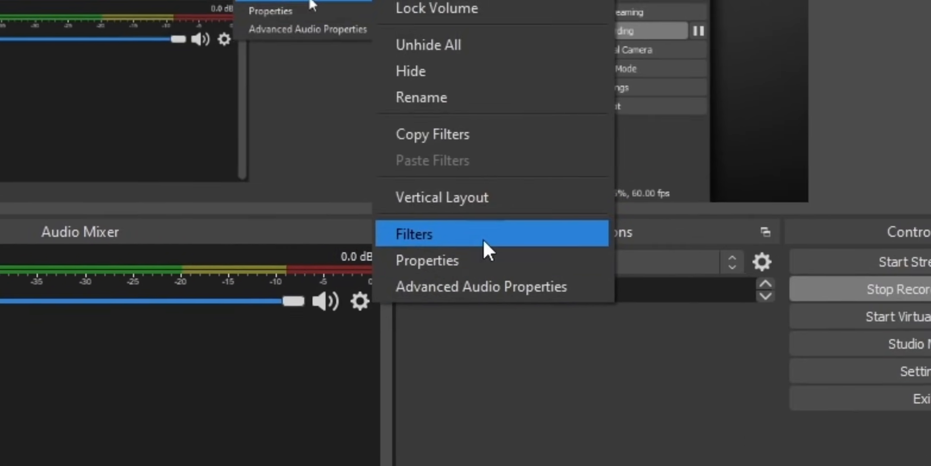
- Add a VST 2.x Plug-in filter to the mic and browse its available plug-ins list
click(413, 234)
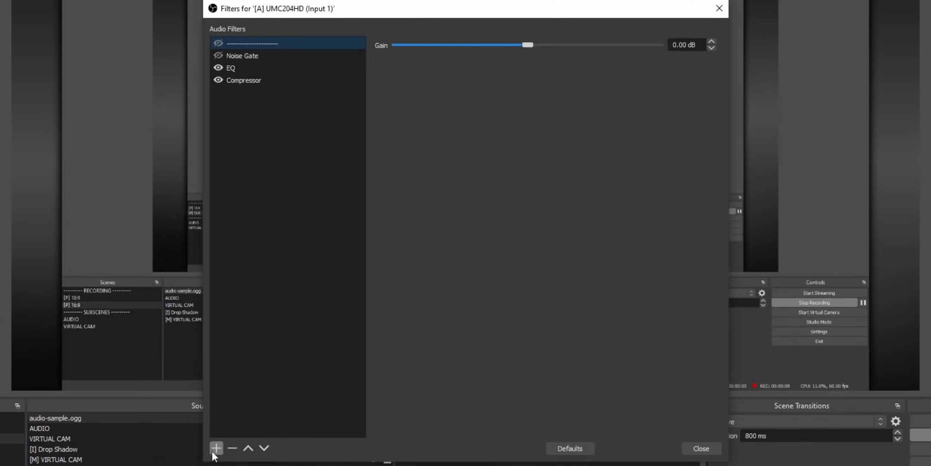
click(216, 448)
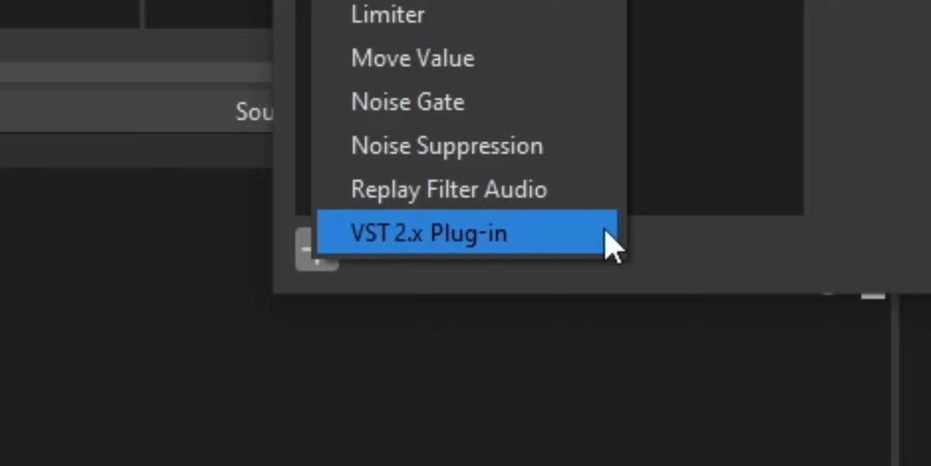
click(434, 233)
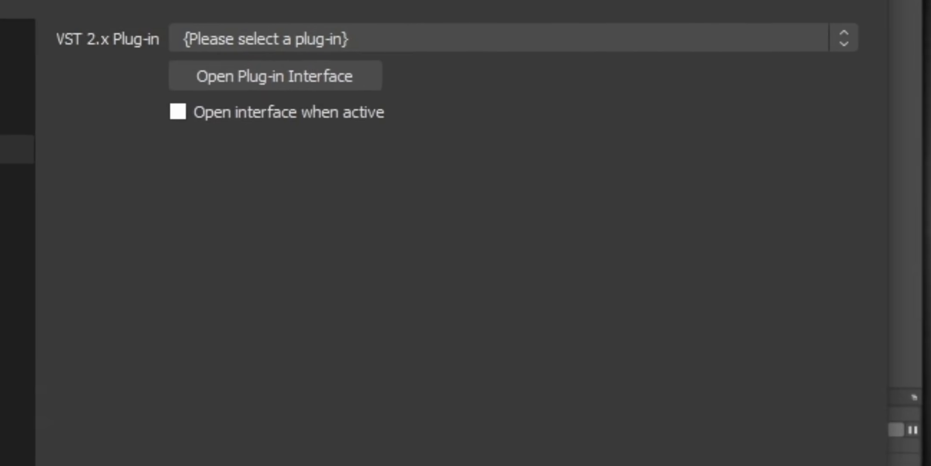
click(842, 39)
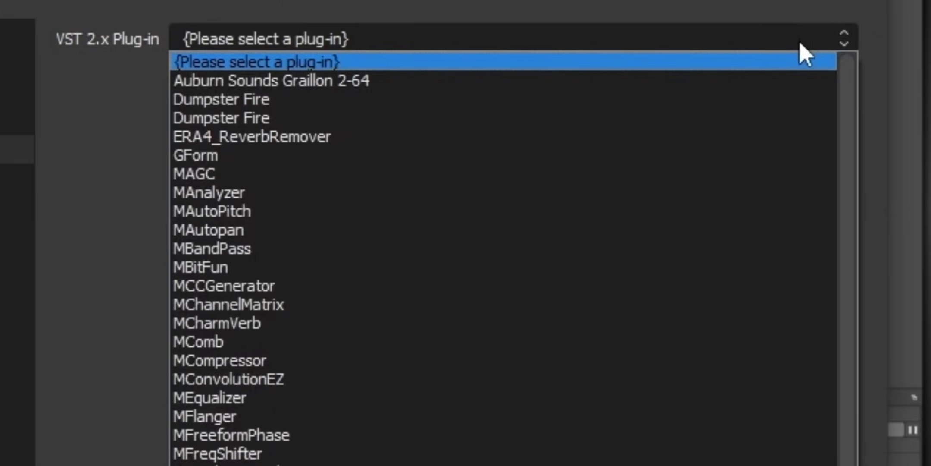
scroll(down, 3)
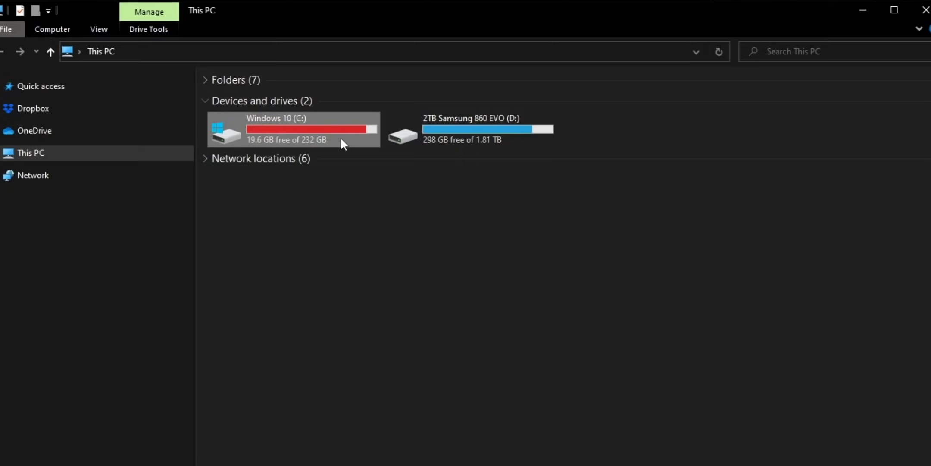
- Navigate C: > Program Files > VSTPlugins in File Explorer
double_click(291, 129)
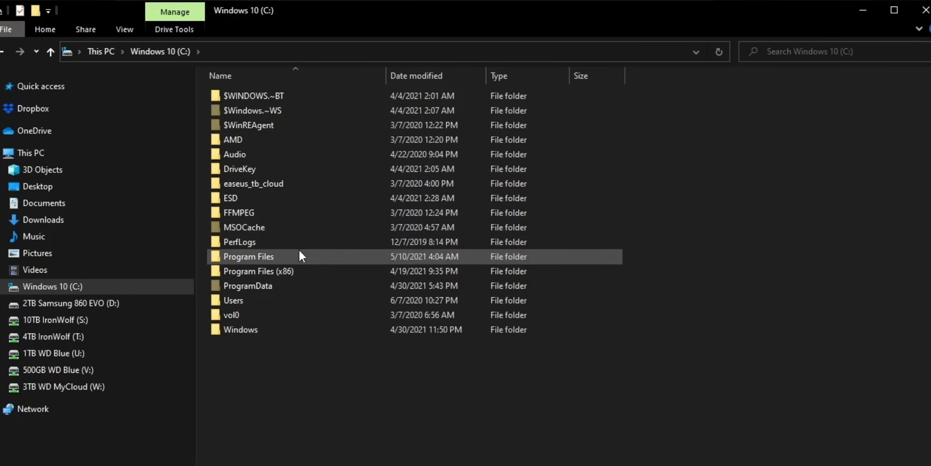
double_click(248, 256)
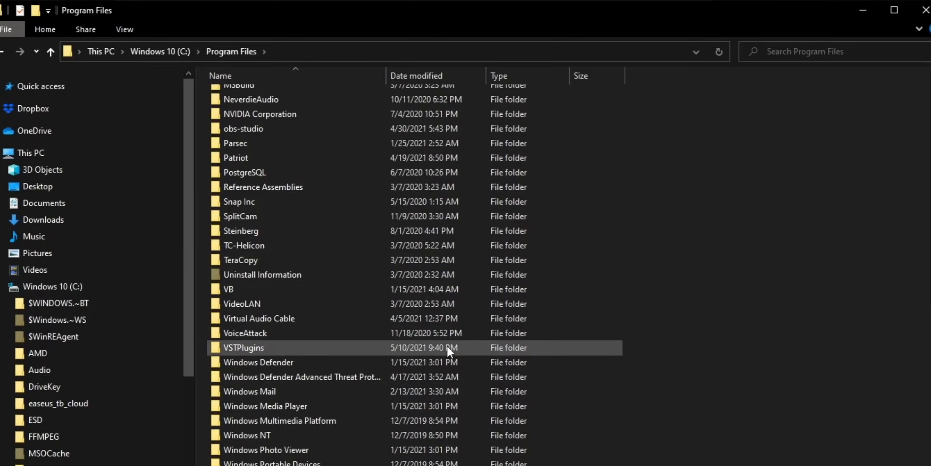
double_click(243, 347)
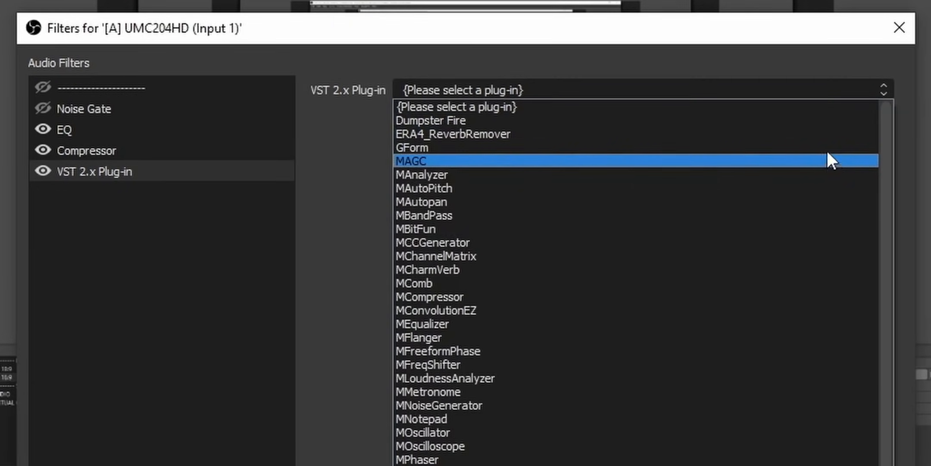
- Load GForm into the mic's VST filter and turn its Pitch knob to change the voice
click(412, 147)
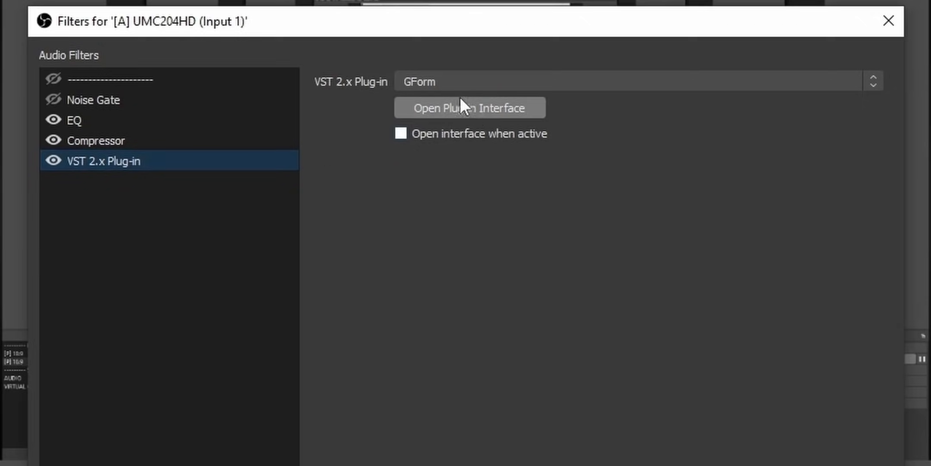
mouse_move(428, 95)
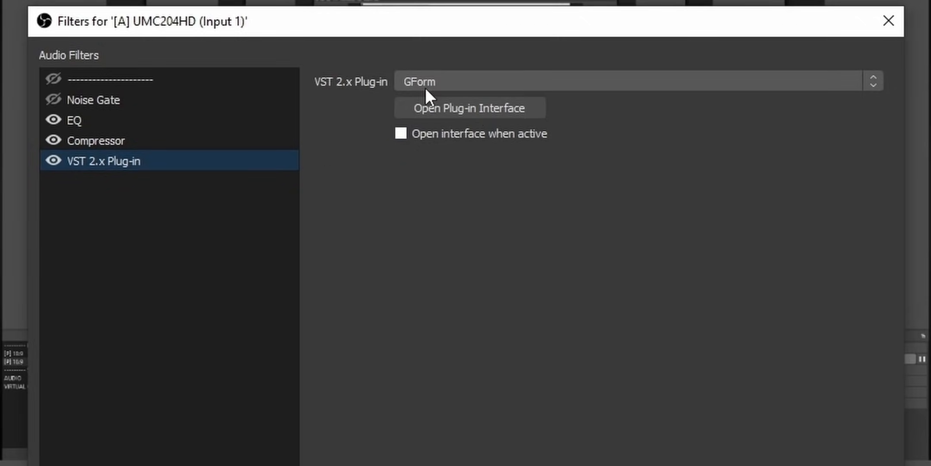
mouse_move(526, 107)
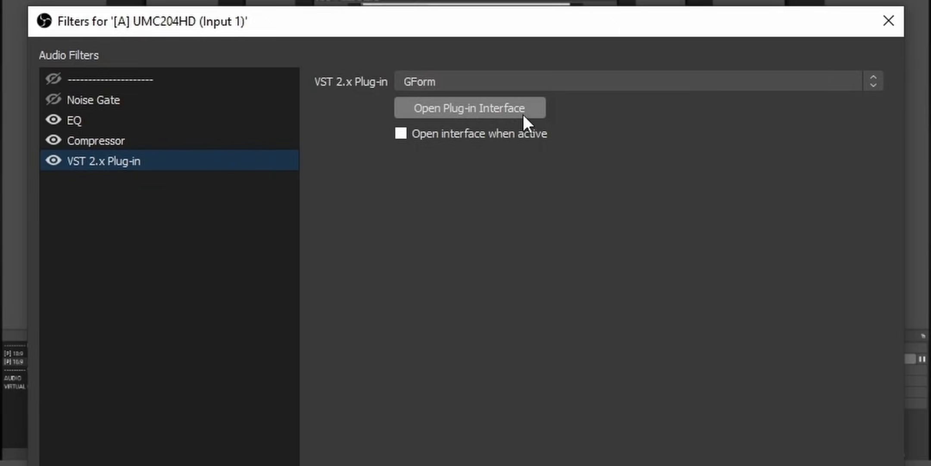
click(469, 108)
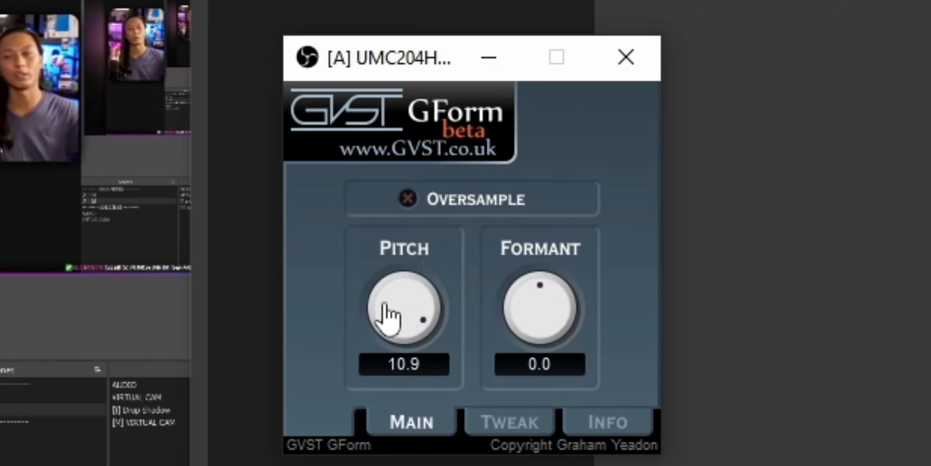
drag(394, 309, 407, 341)
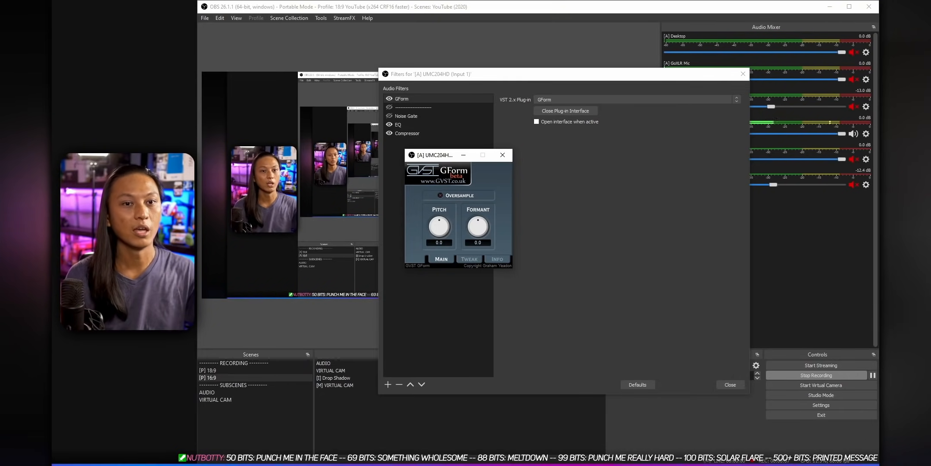
- Show the Audio Monitoring options for UMC204HD (Input 1) in Advanced Audio Properties
click(219, 18)
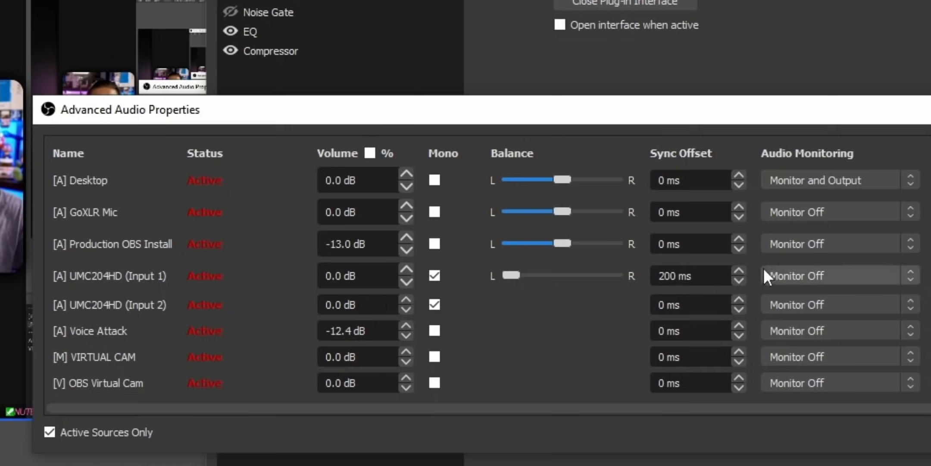
click(838, 275)
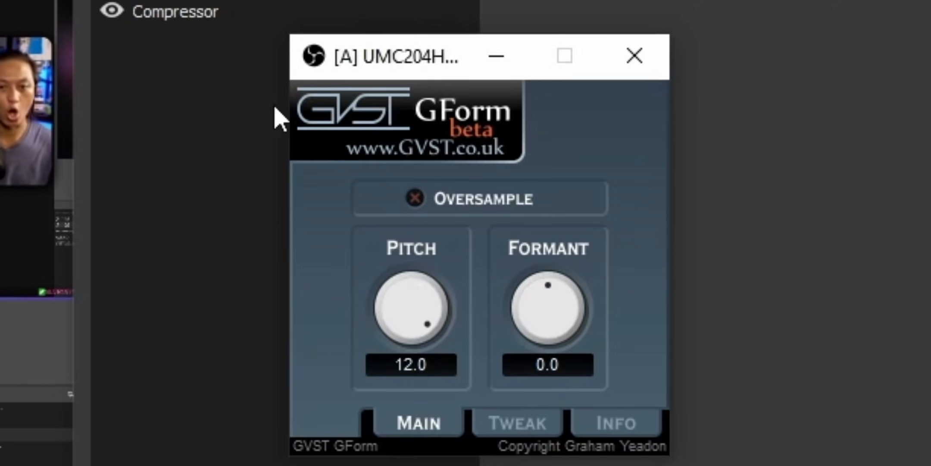
mouse_move(583, 348)
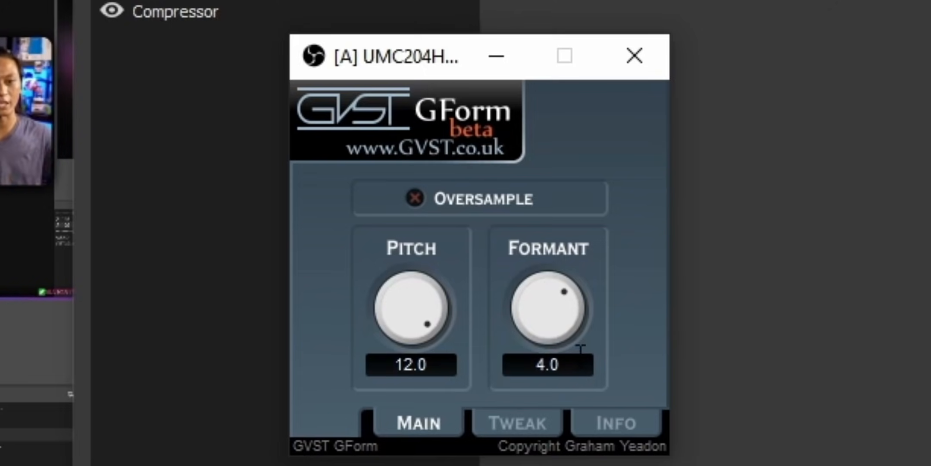
mouse_move(516, 422)
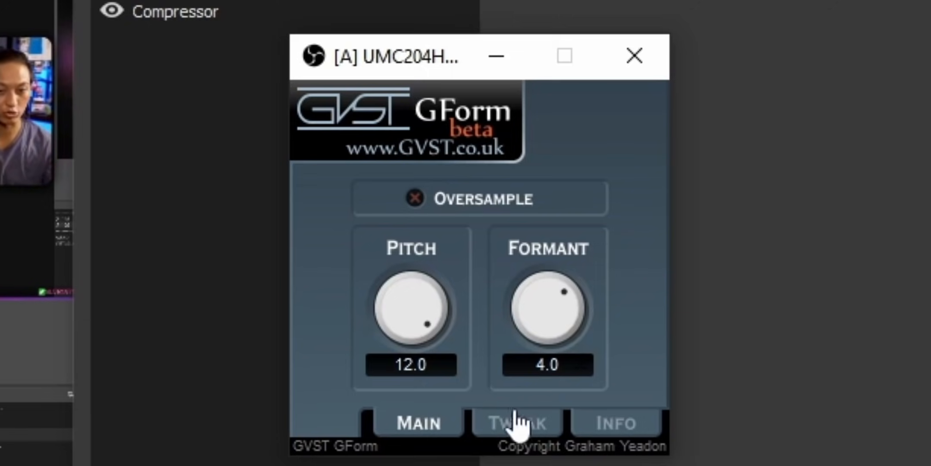
- Switch GForm to its Tweak page with Min Freq, Max Freq and Gate knobs
click(516, 423)
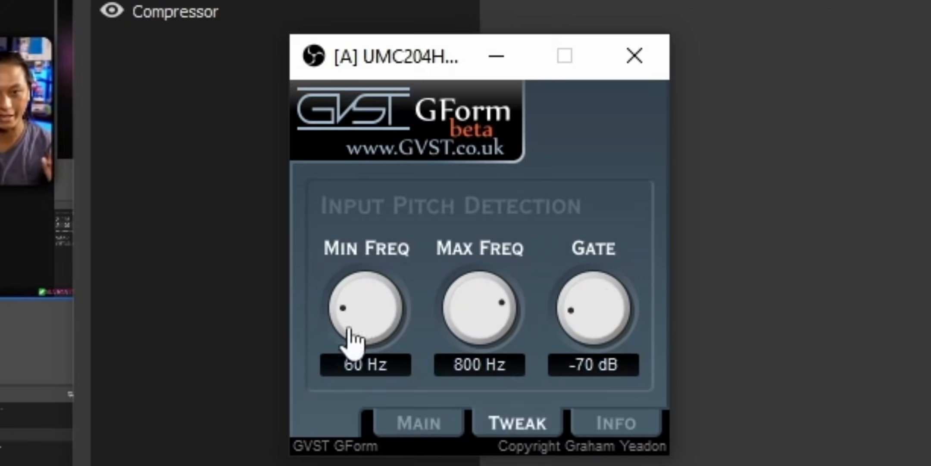
mouse_move(354, 314)
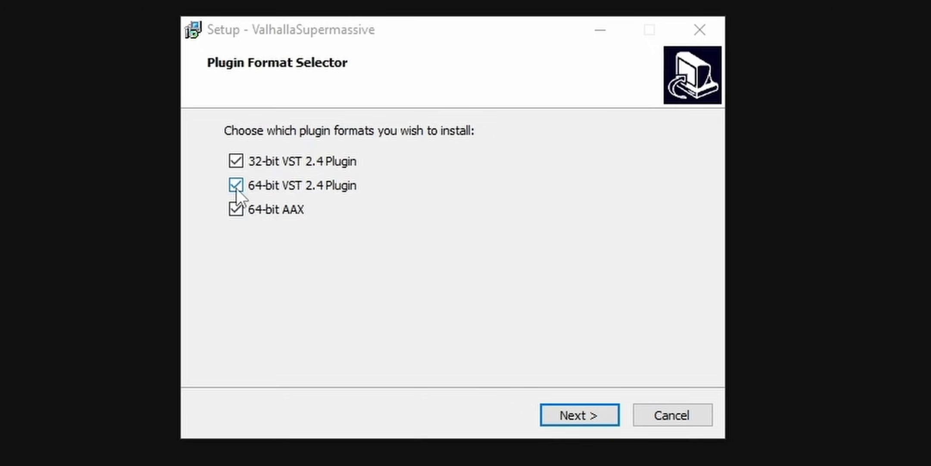
- Install only the 32-bit VST of Valhalla Supermassive into the VSTPlugins folder
click(236, 185)
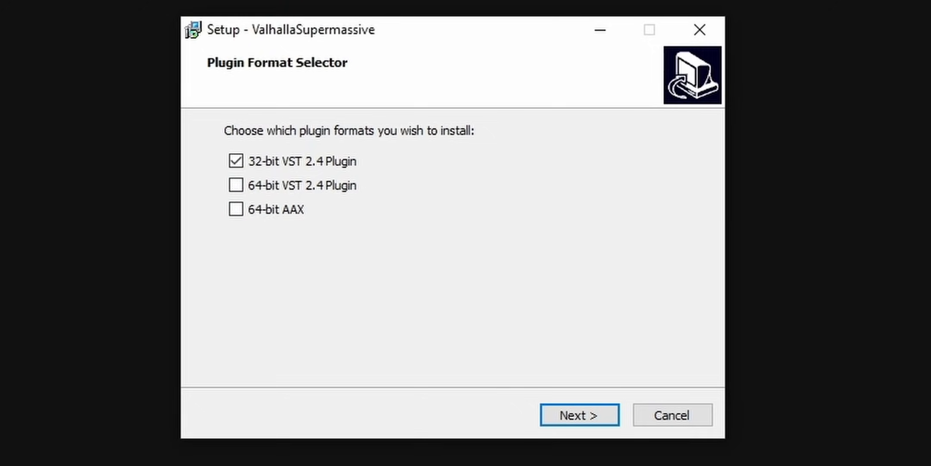
click(579, 415)
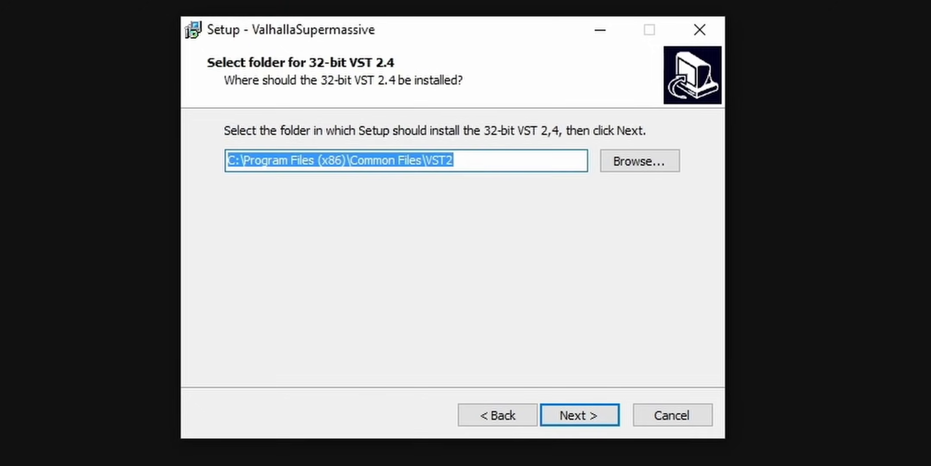
click(638, 161)
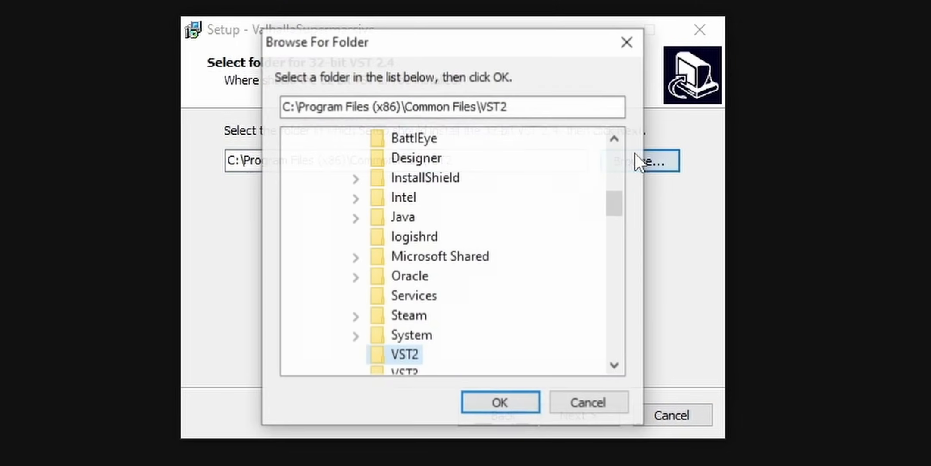
scroll(down, 3)
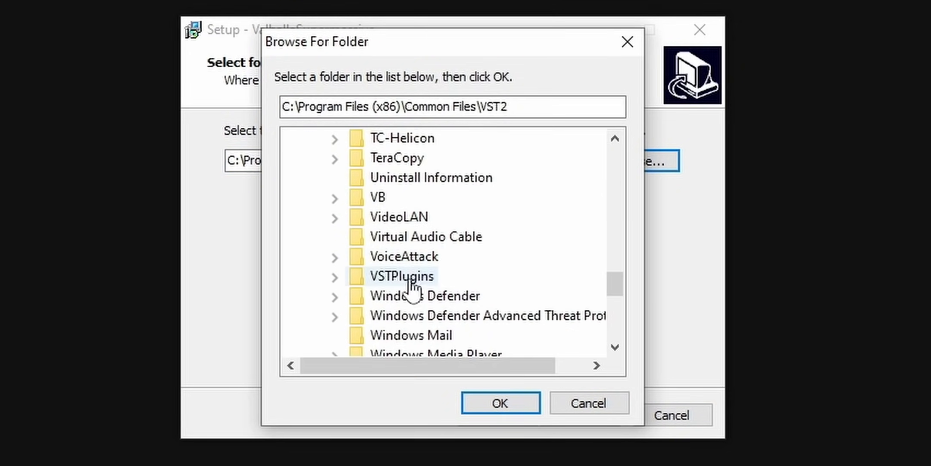
click(499, 403)
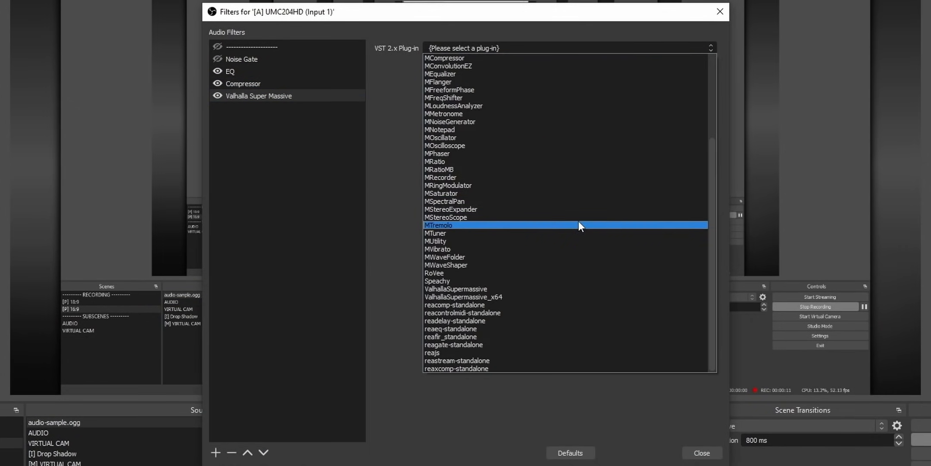
- Load ValhallaSupermassive_x64 into the filter and show its reverb interface
click(463, 297)
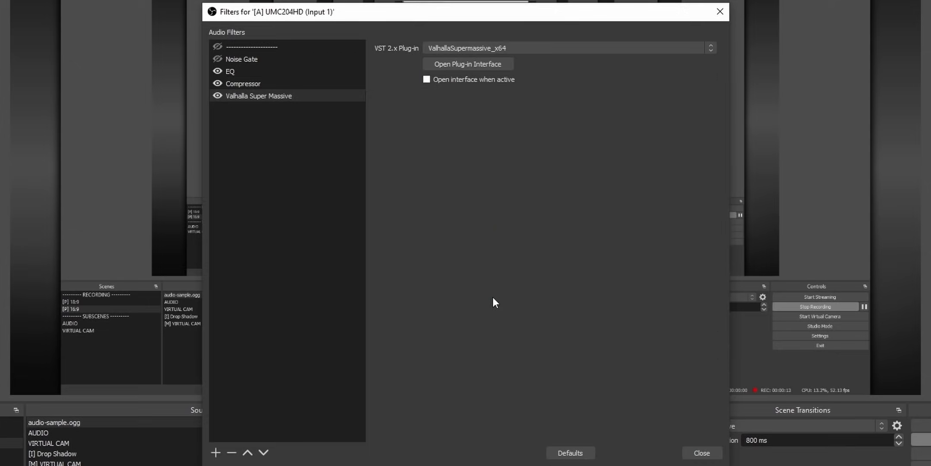
click(467, 64)
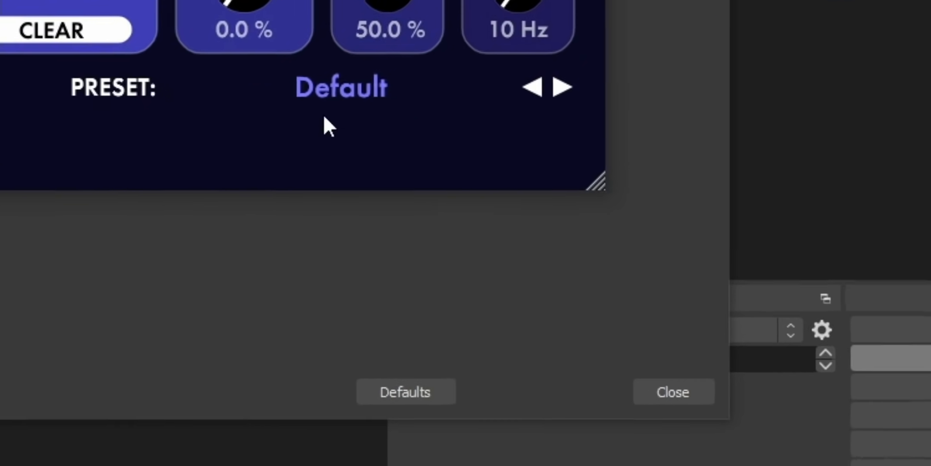
- Apply the Reverbs > A-Small > Reverb2000 preset to the Supermassive filter
click(340, 87)
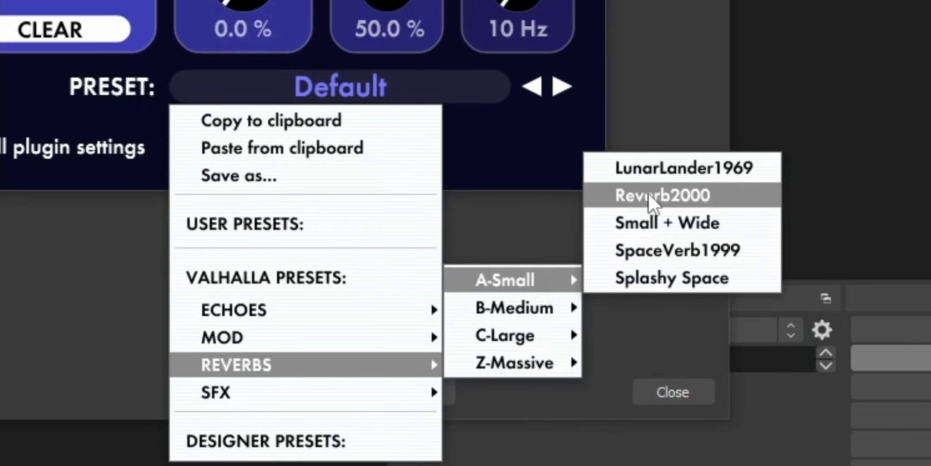
click(661, 195)
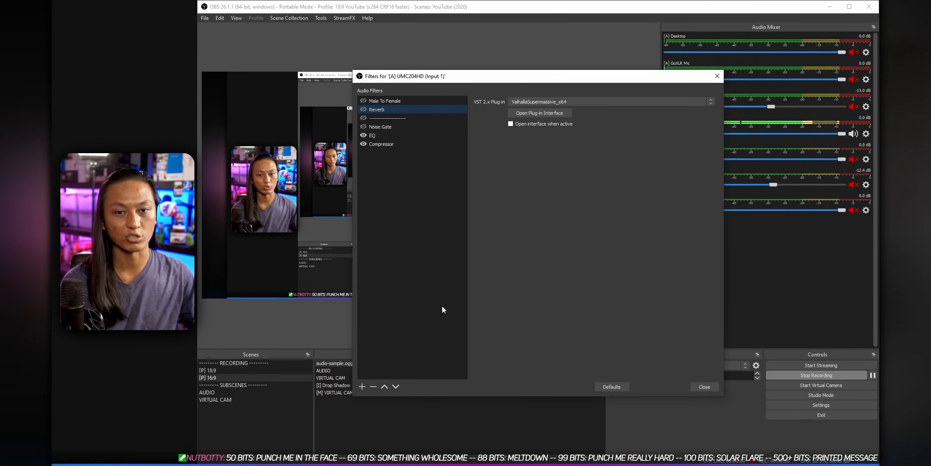
click(539, 113)
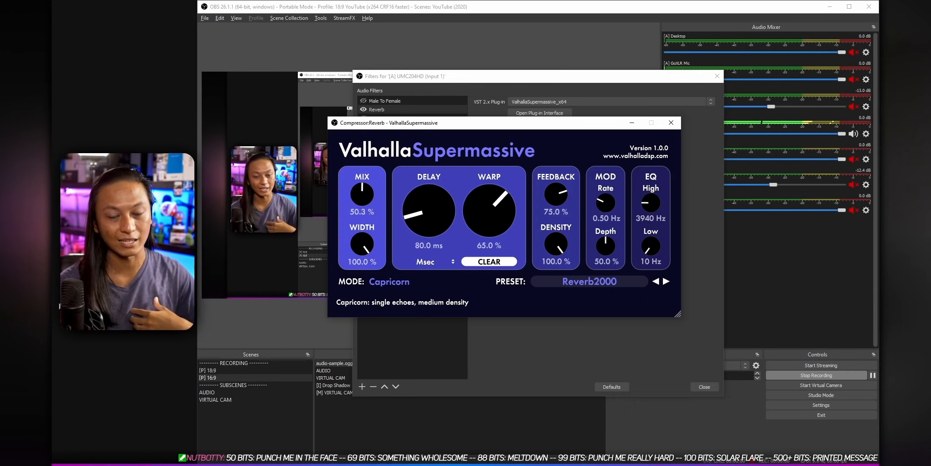
- Turn Valhalla Supermassive's DELAY knob up from 80 ms to about 247.8 ms
click(651, 123)
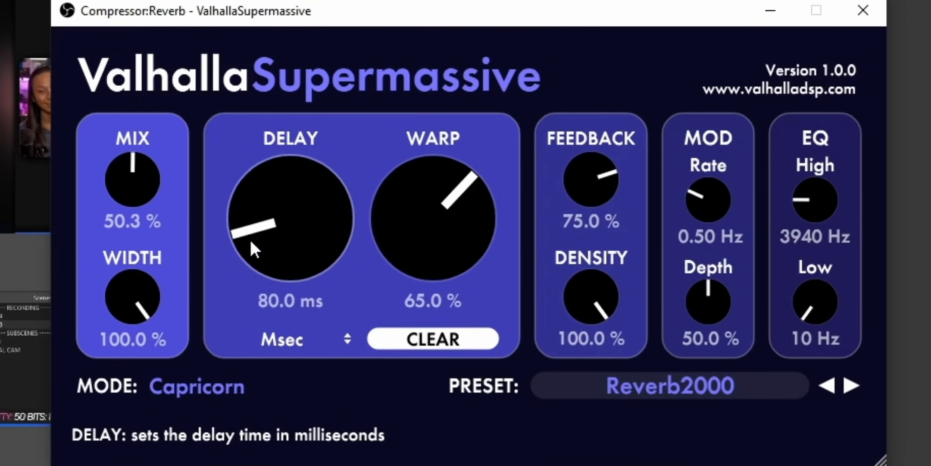
mouse_move(234, 239)
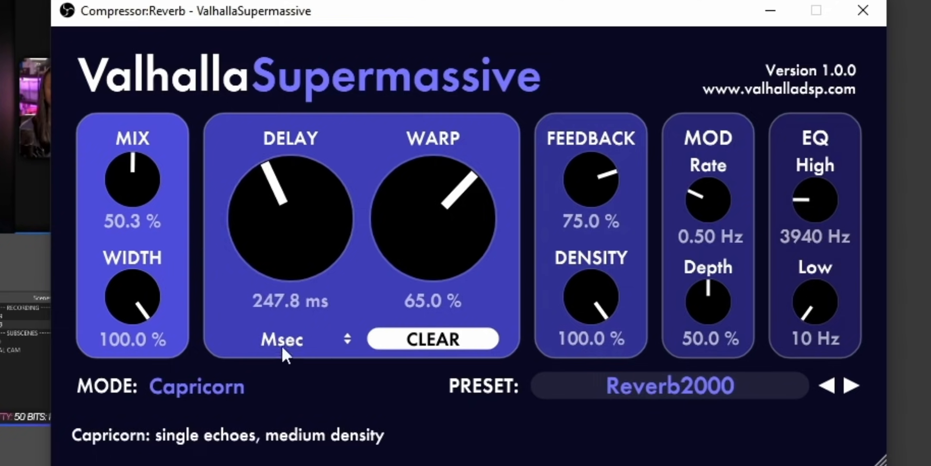
mouse_move(242, 211)
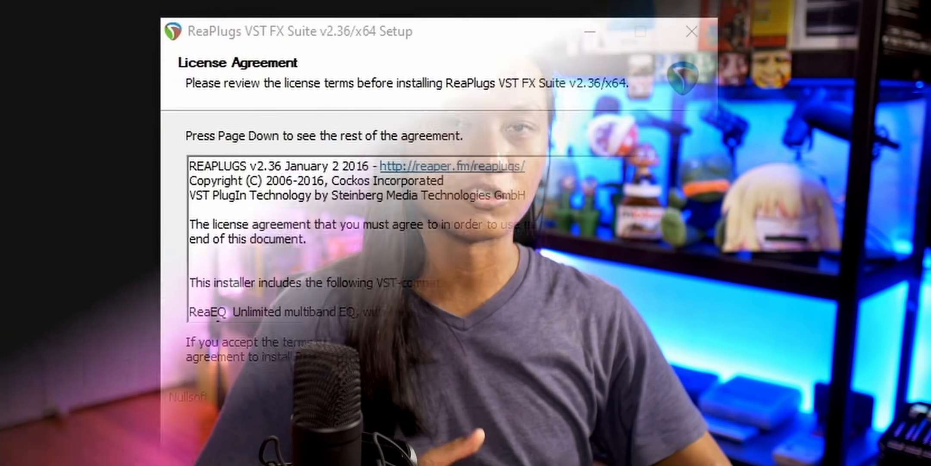
- Agree to the ReaPlugs license and continue with the Normal component set
click(565, 424)
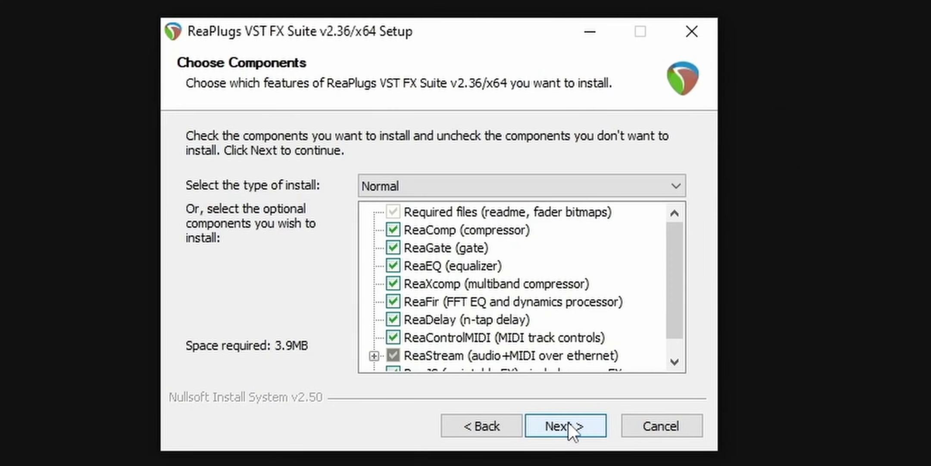
click(564, 425)
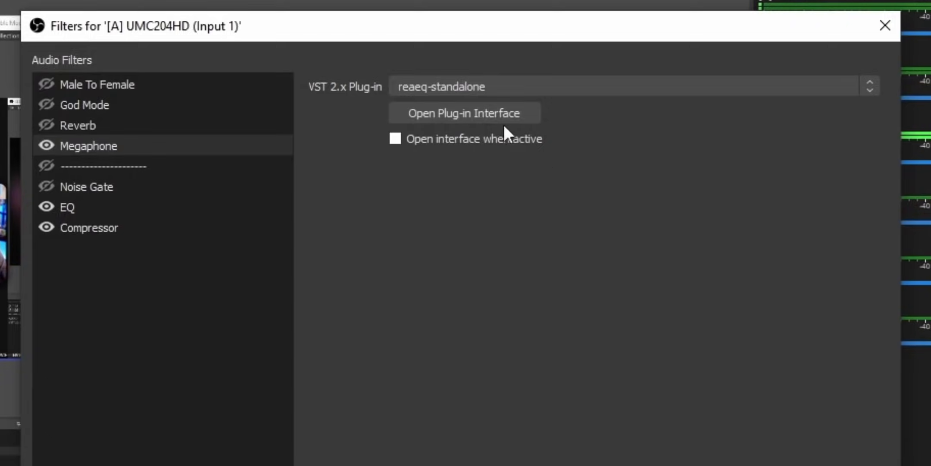
- Show the ReaEQ plug-in interface for the Megaphone filter (reaeq-standalone)
click(465, 113)
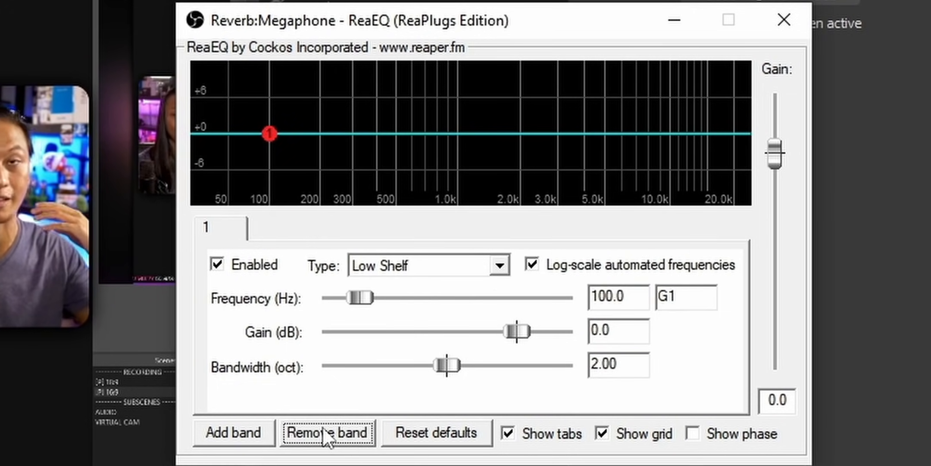
- Make ReaEQ band 1 a High Pass and raise its cutoff frequency to cut the lows
click(499, 265)
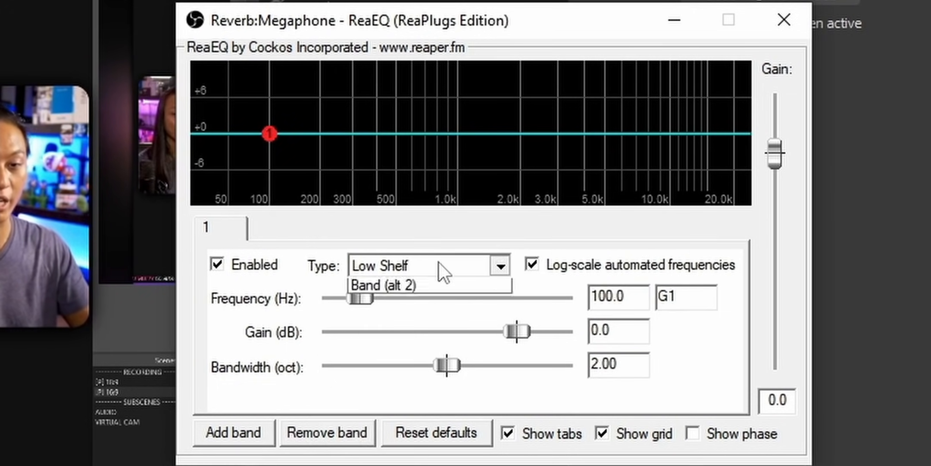
click(427, 265)
text(20)
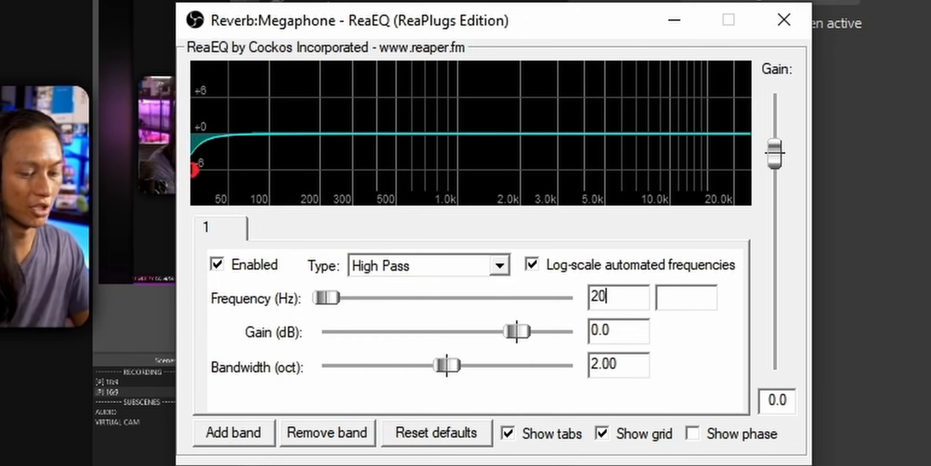
drag(330, 297, 470, 298)
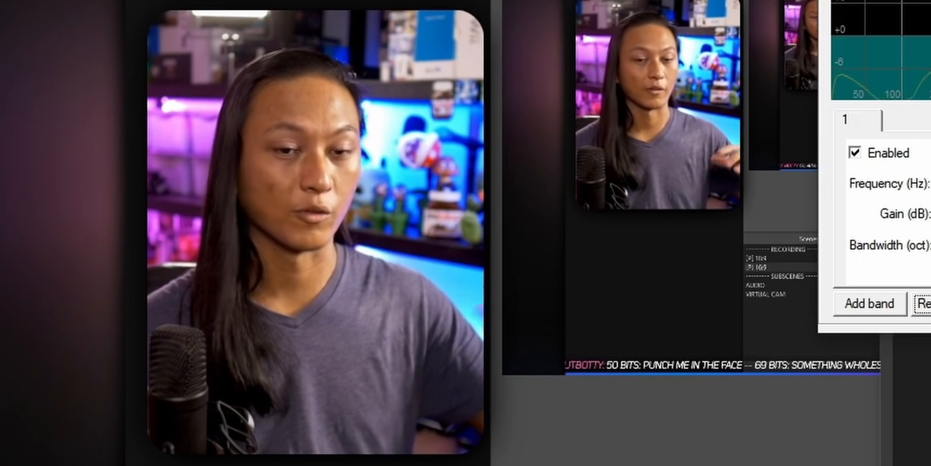
- Add a second ReaEQ band as a High Shelf at 2000 Hz with about 9.5 dB gain
click(867, 304)
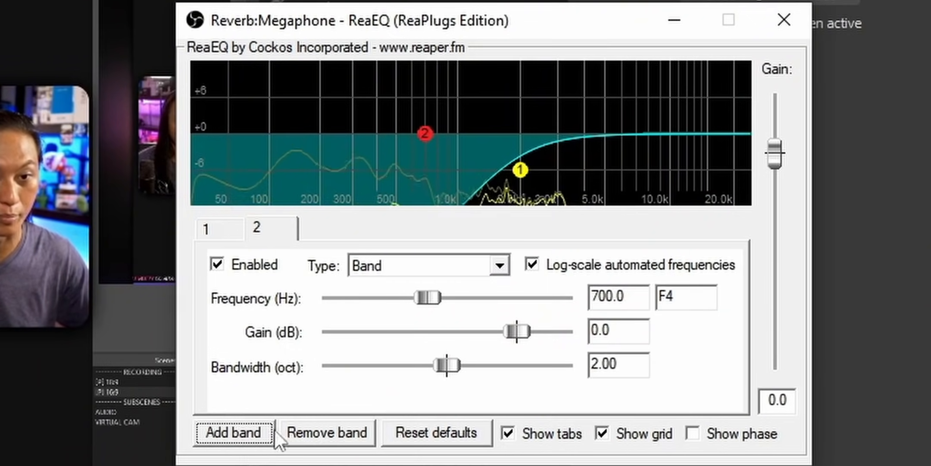
click(500, 265)
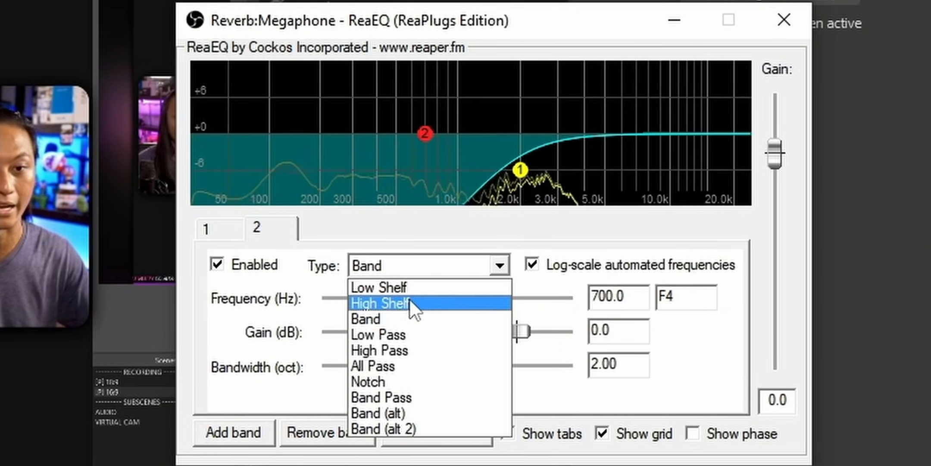
click(381, 303)
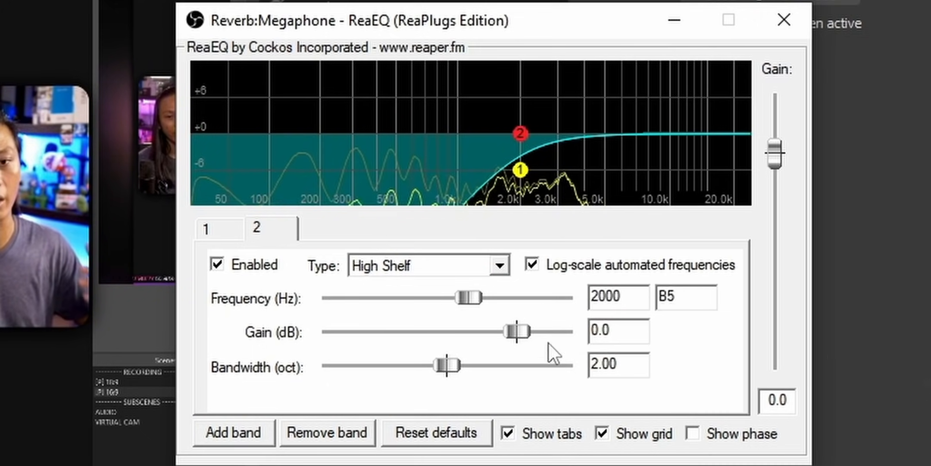
drag(516, 331, 546, 331)
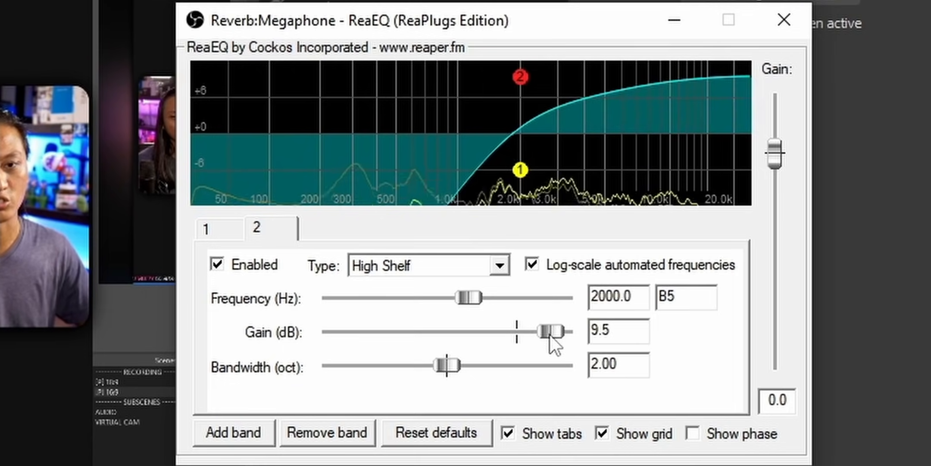
drag(547, 331, 541, 331)
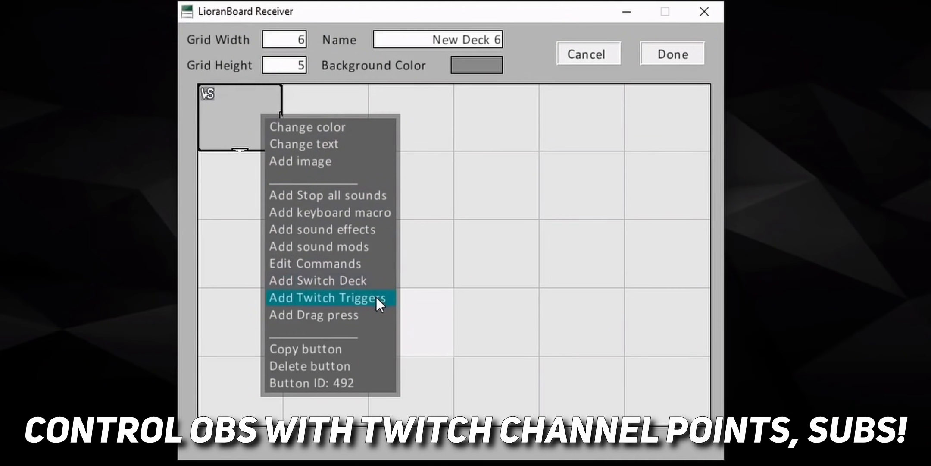
- Begin adding Twitch triggers to the first deck button, listing Bits, Subs and other types
click(328, 297)
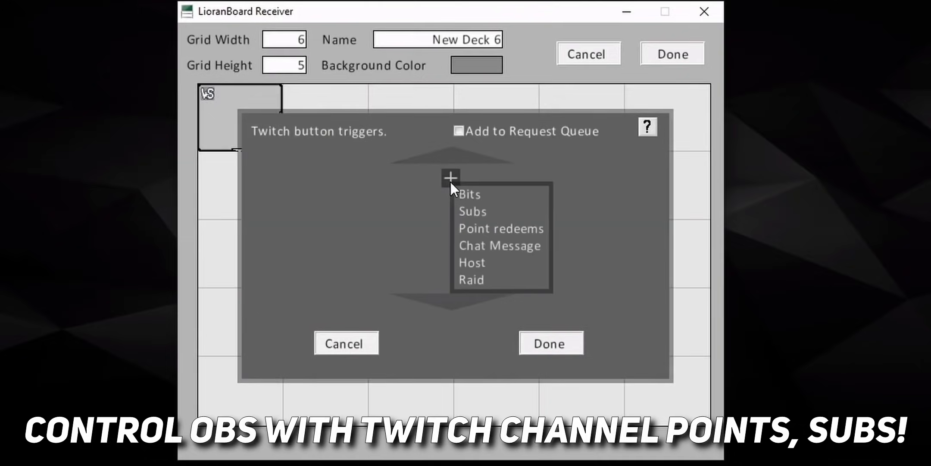